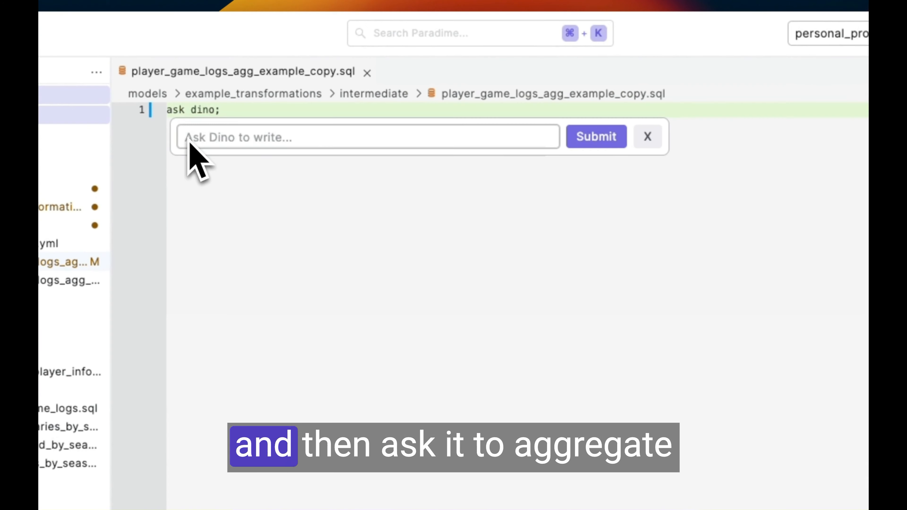
# Have Dino aggregate stg_player_game_logs numeric columns by player_id and season, formatted, and accept it.
pyautogui.write('Aggregate the numerical columns from stg_player_game_logs')
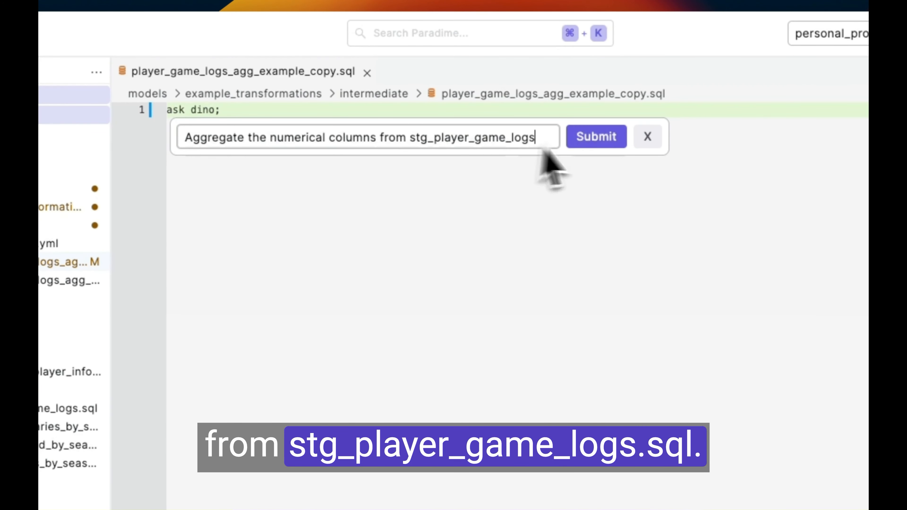
pyautogui.click(596, 136)
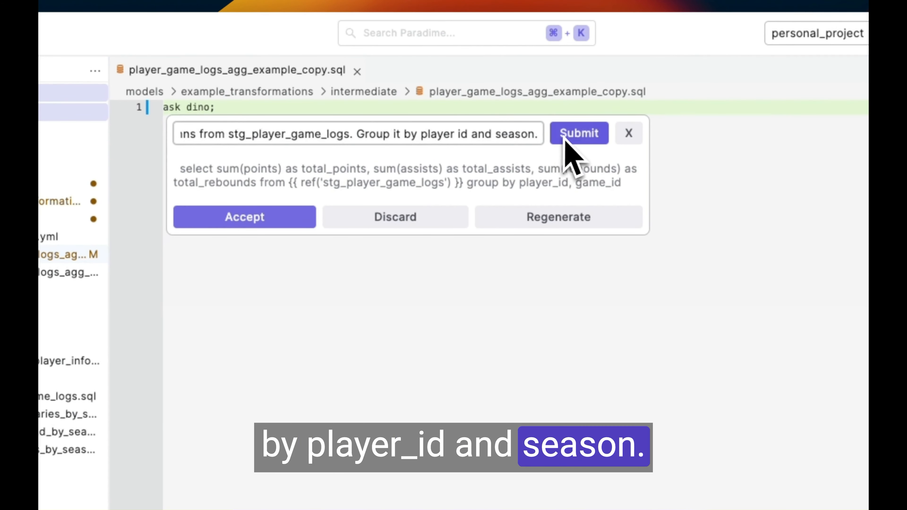
pyautogui.click(578, 133)
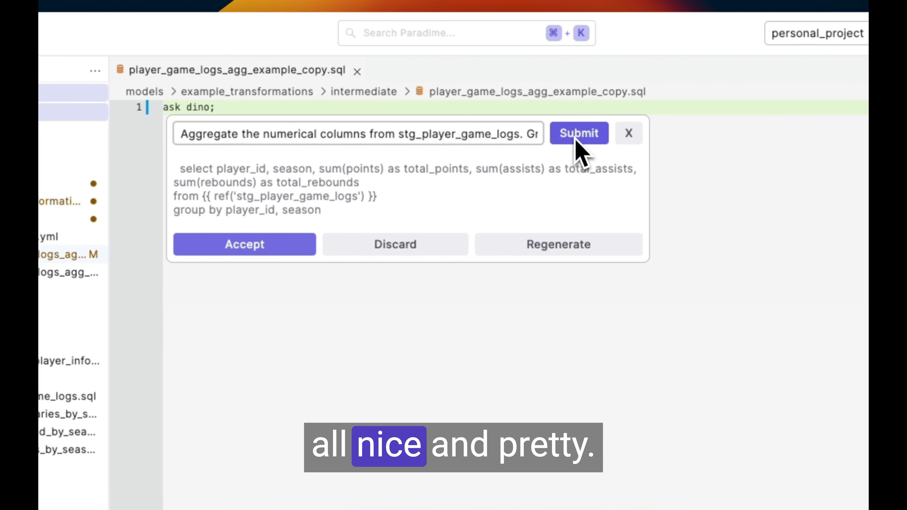
pyautogui.click(578, 133)
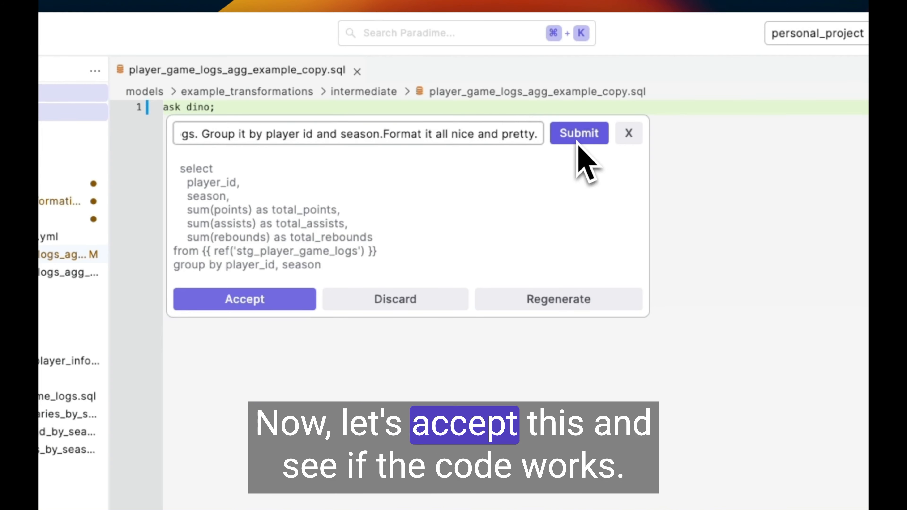
pyautogui.click(244, 299)
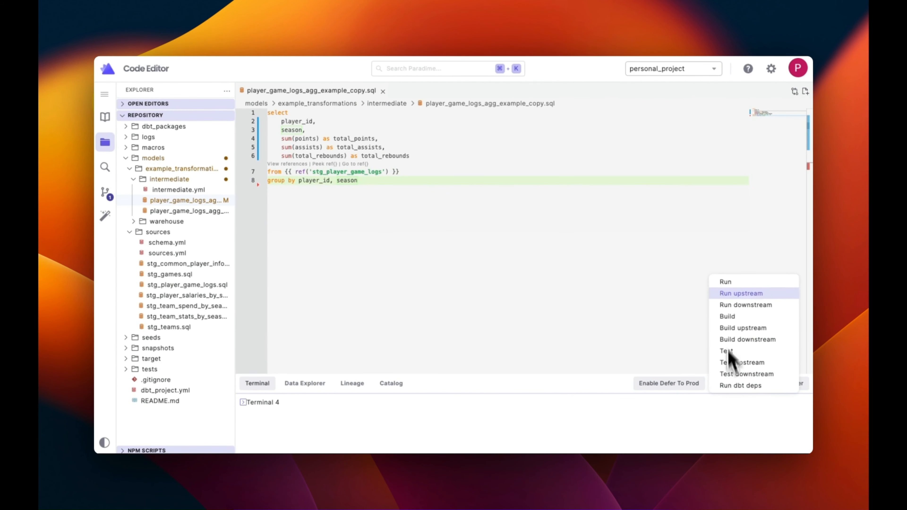
# Run the aggregation model to a successful single-pass completion with no errors.
pyautogui.click(724, 282)
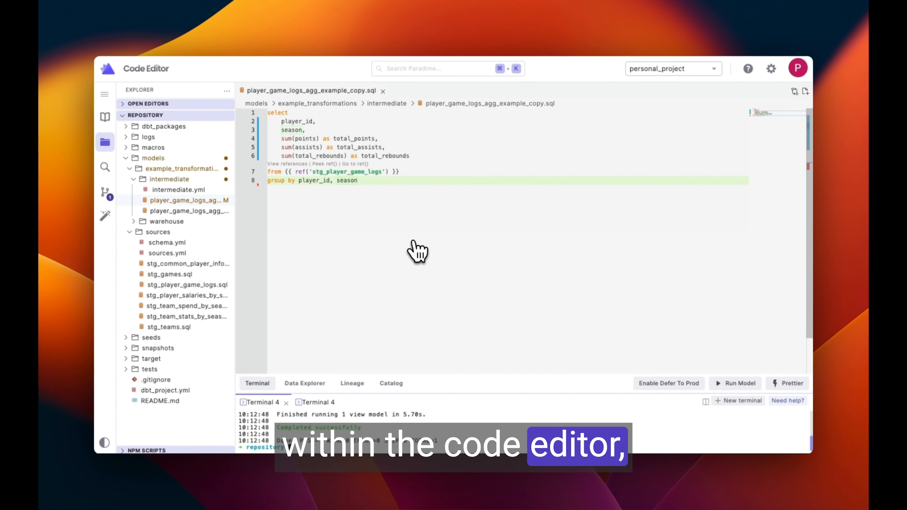
pyautogui.click(106, 216)
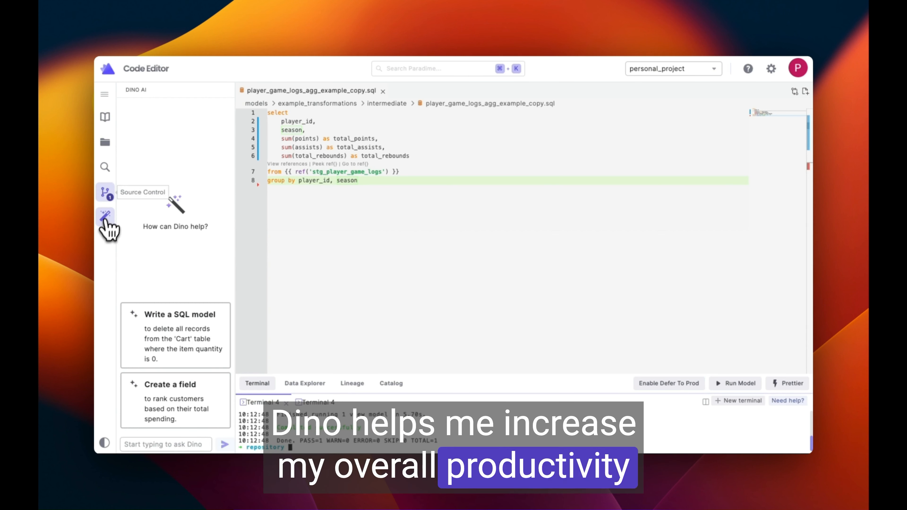
# Generate an AI commit message in Git Lite describing the SQL refactor of the model file.
pyautogui.click(105, 192)
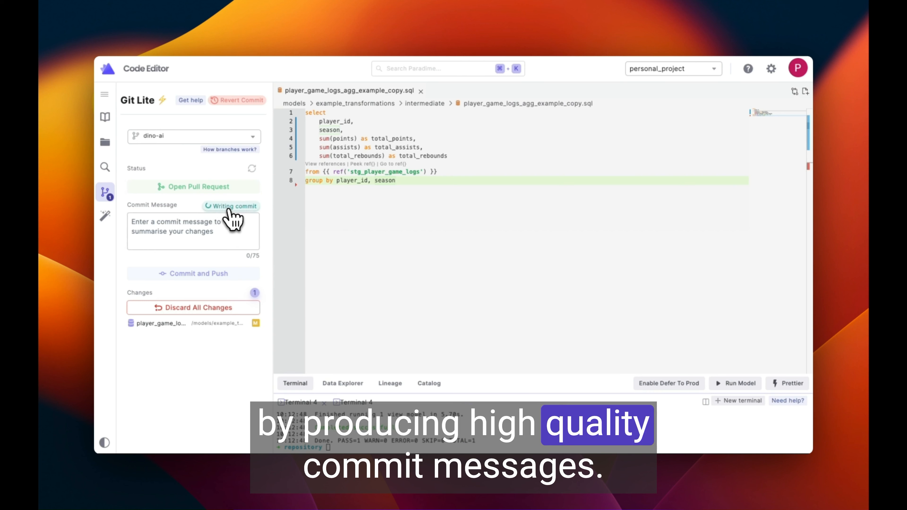
pyautogui.click(232, 206)
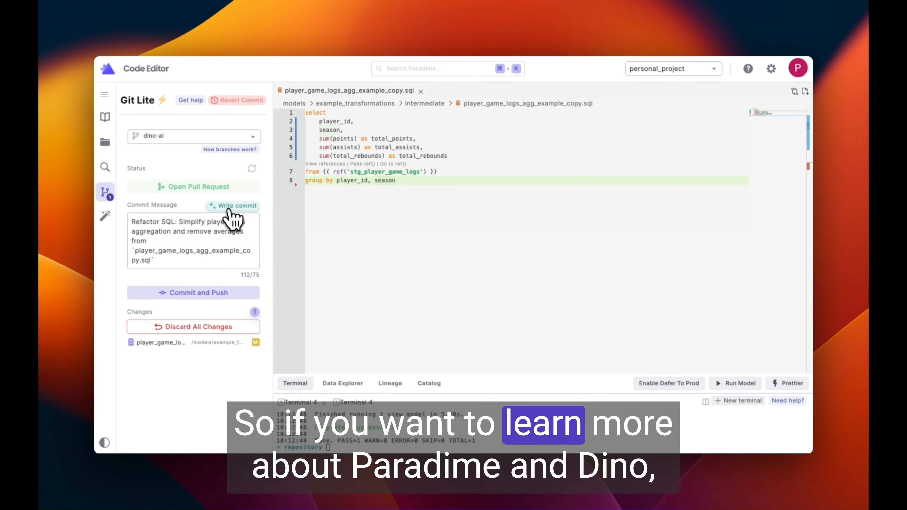
pyautogui.moveTo(376, 208)
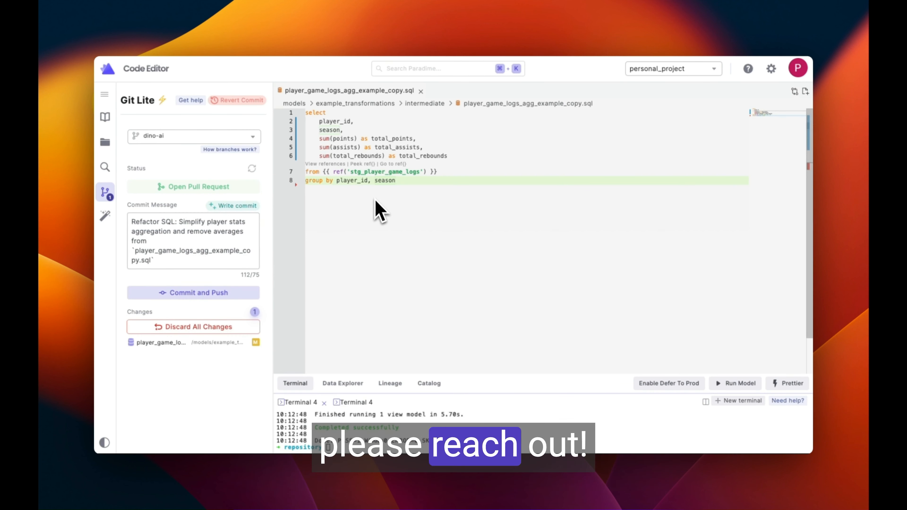